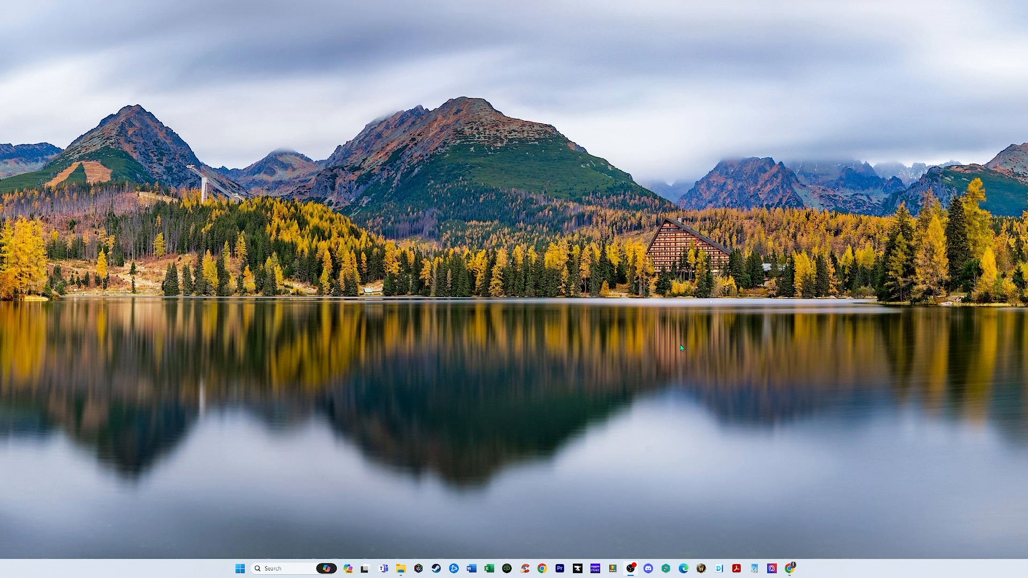
mouse_move(877, 369)
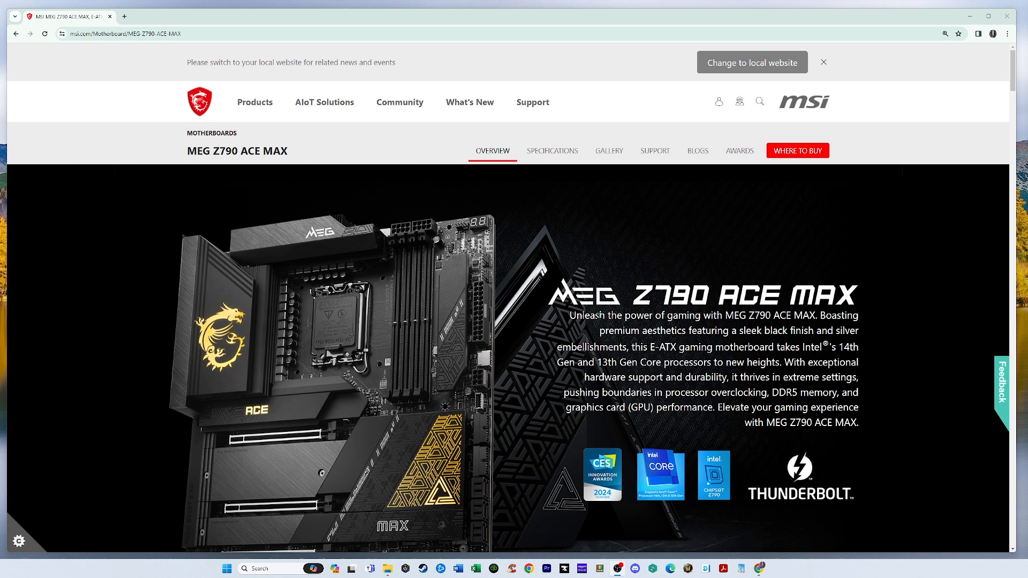
mouse_move(655, 150)
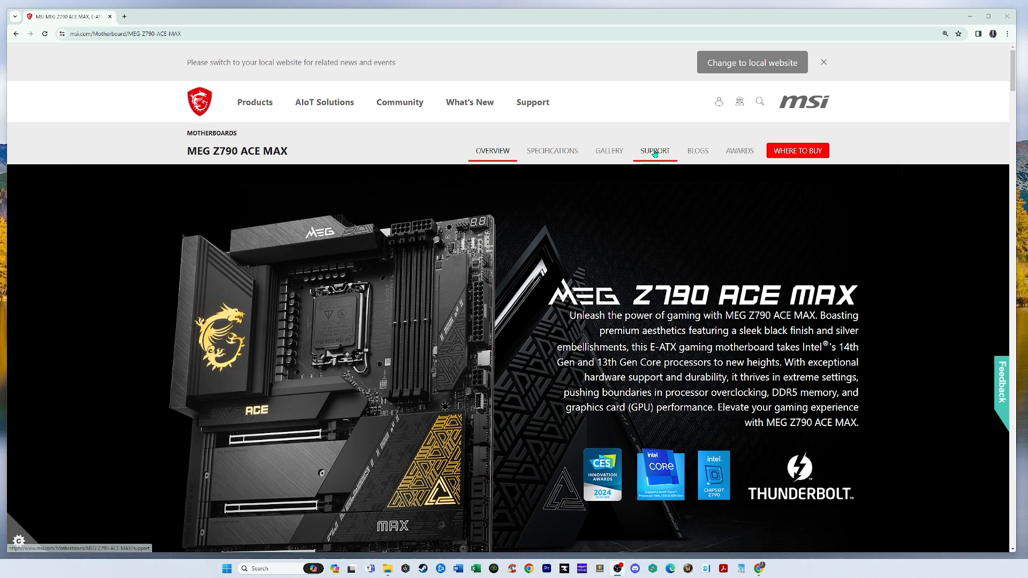
Download AMI BIOS 7D86vA2 (2024-02-06) from the board's support page
click(655, 150)
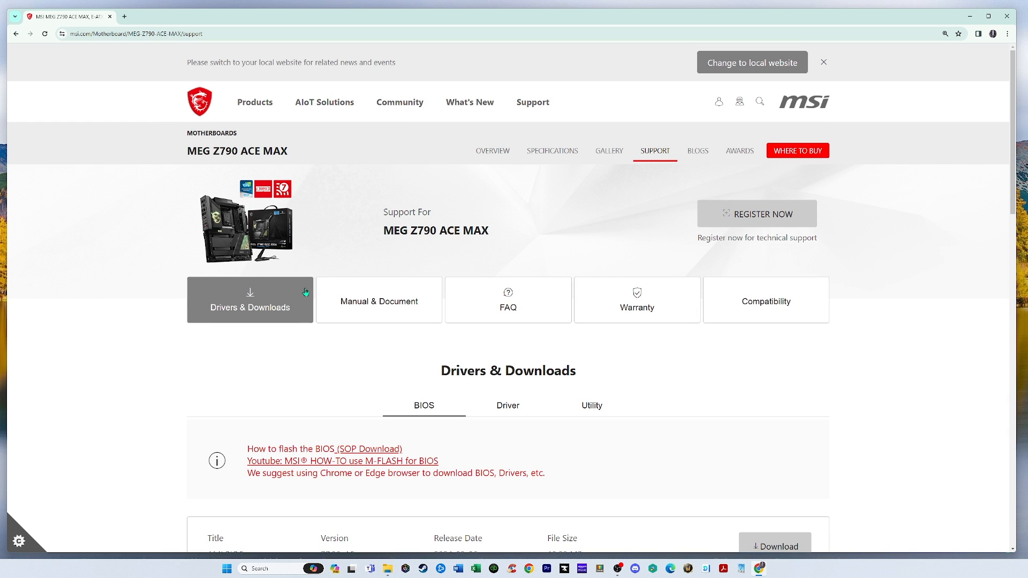
scroll(down, 3)
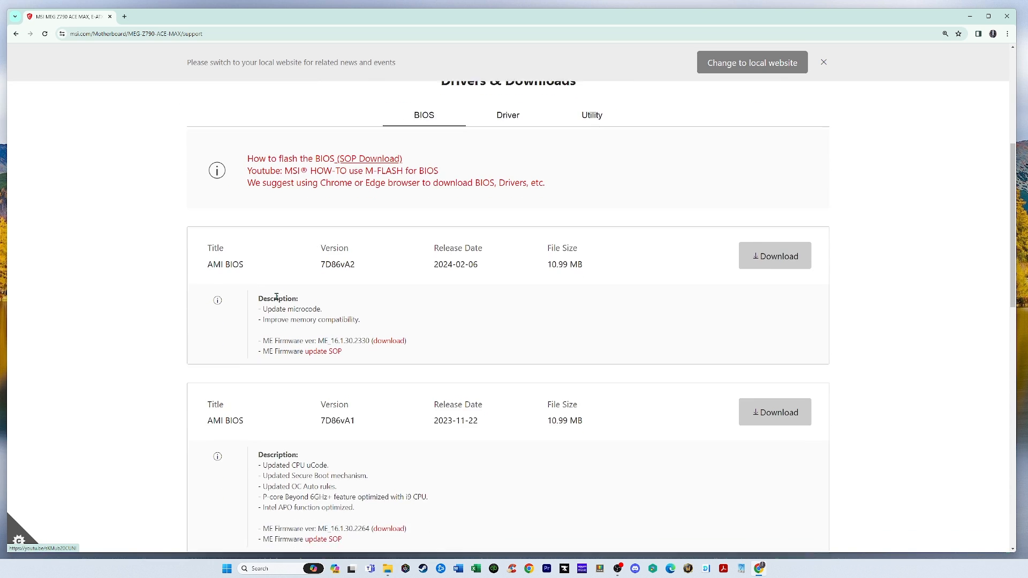
scroll(down, 3)
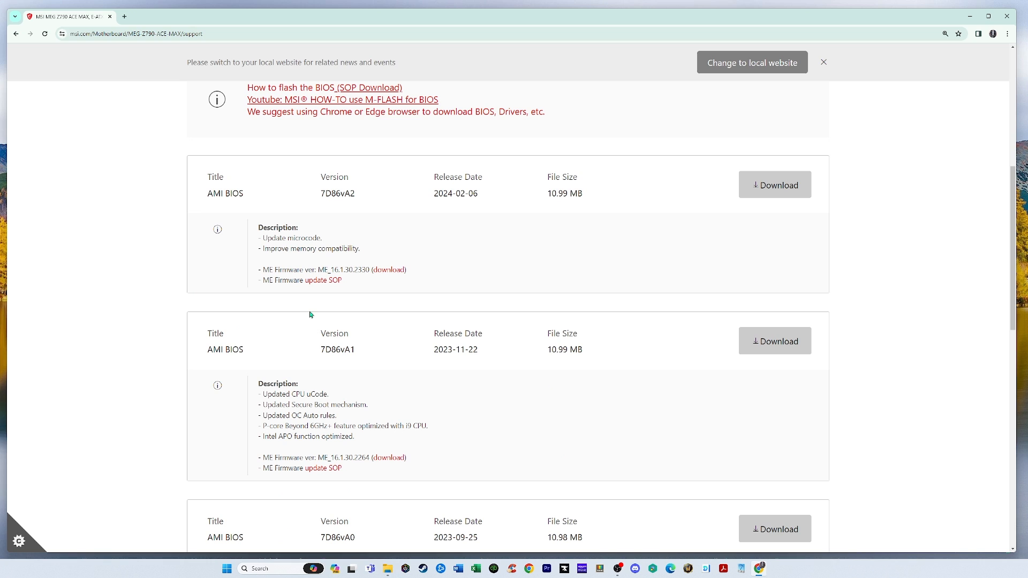
mouse_move(412, 218)
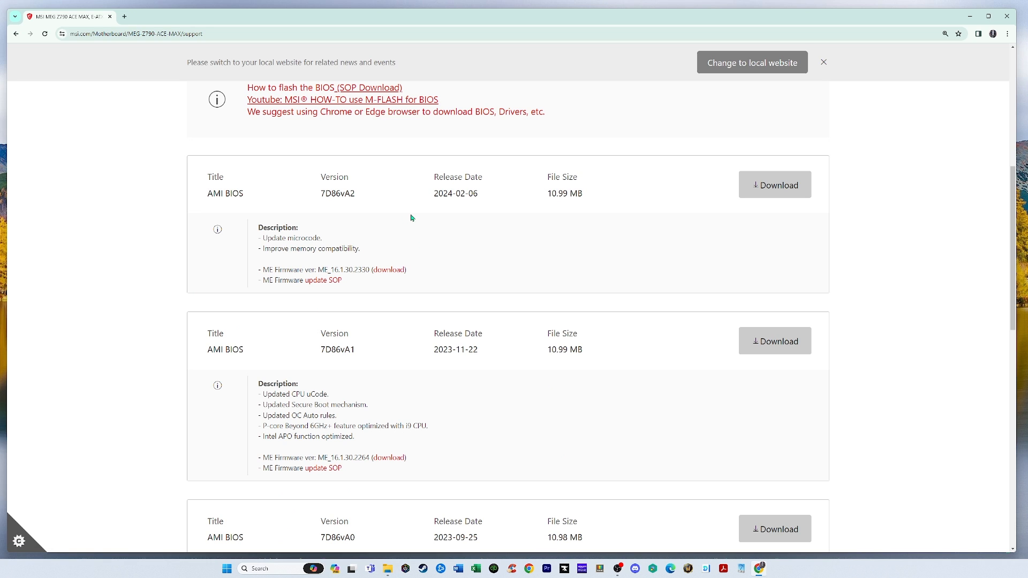
mouse_move(462, 215)
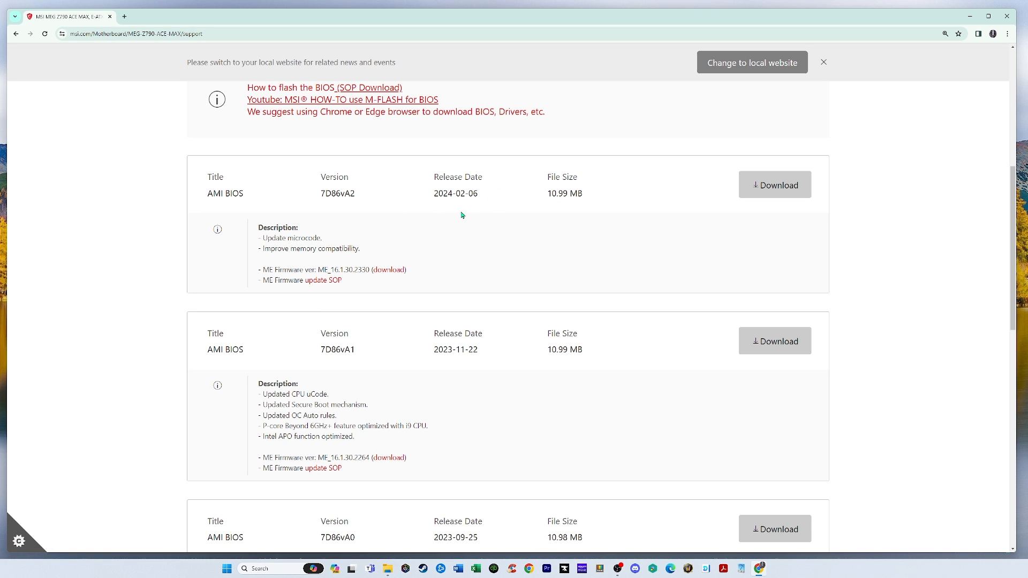
mouse_move(503, 249)
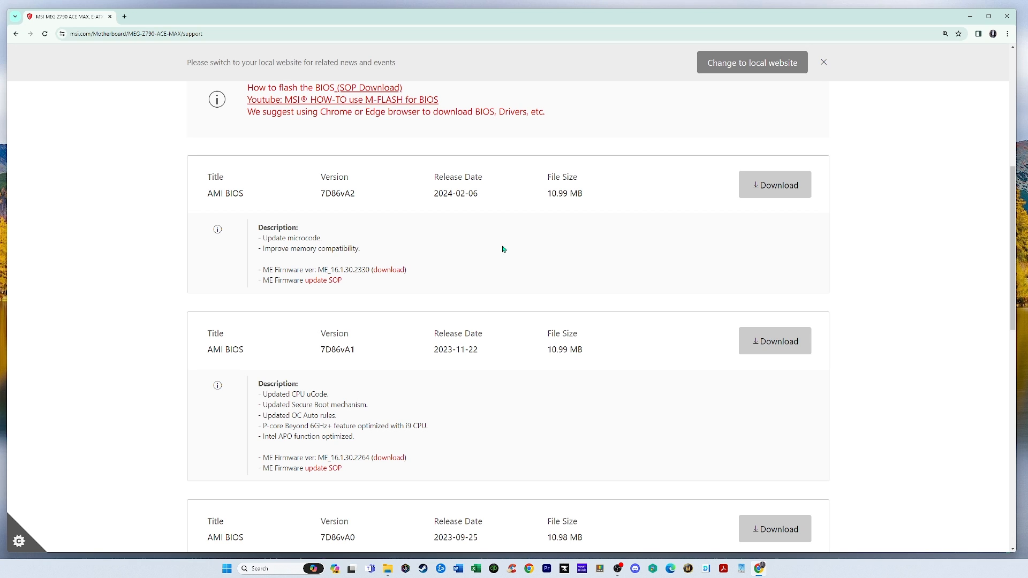
mouse_move(482, 320)
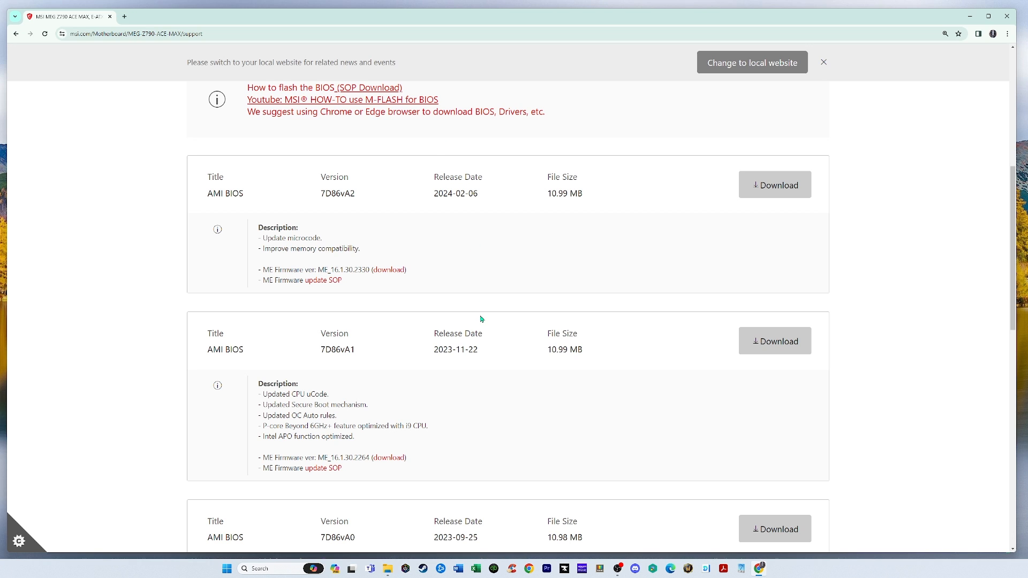
mouse_move(377, 205)
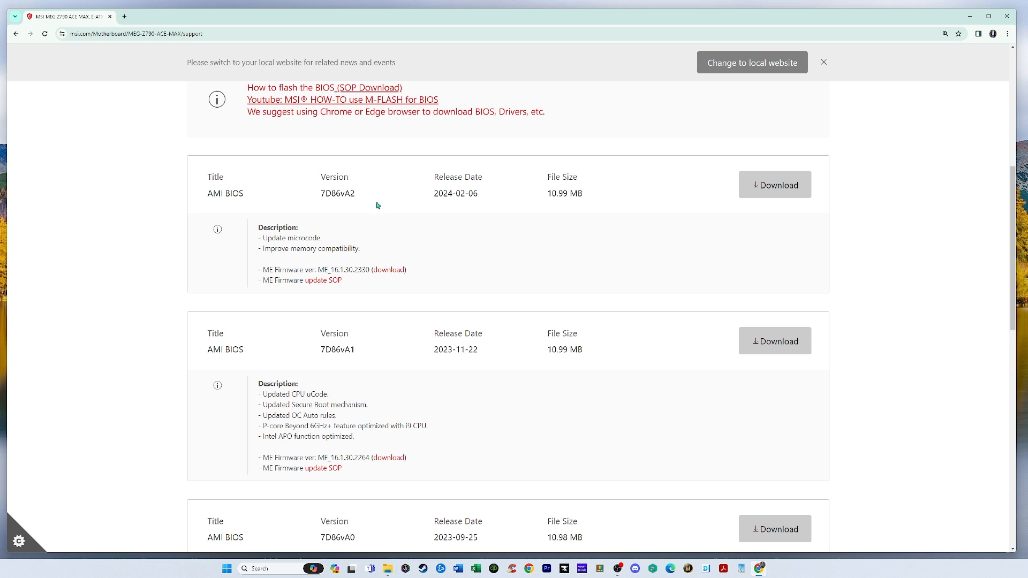
mouse_move(333, 172)
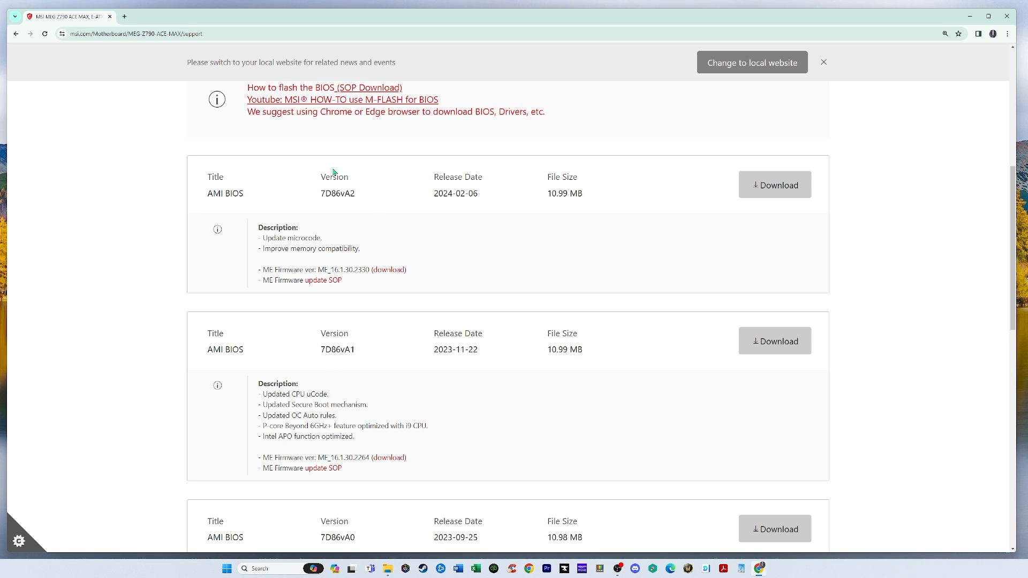
mouse_move(360, 172)
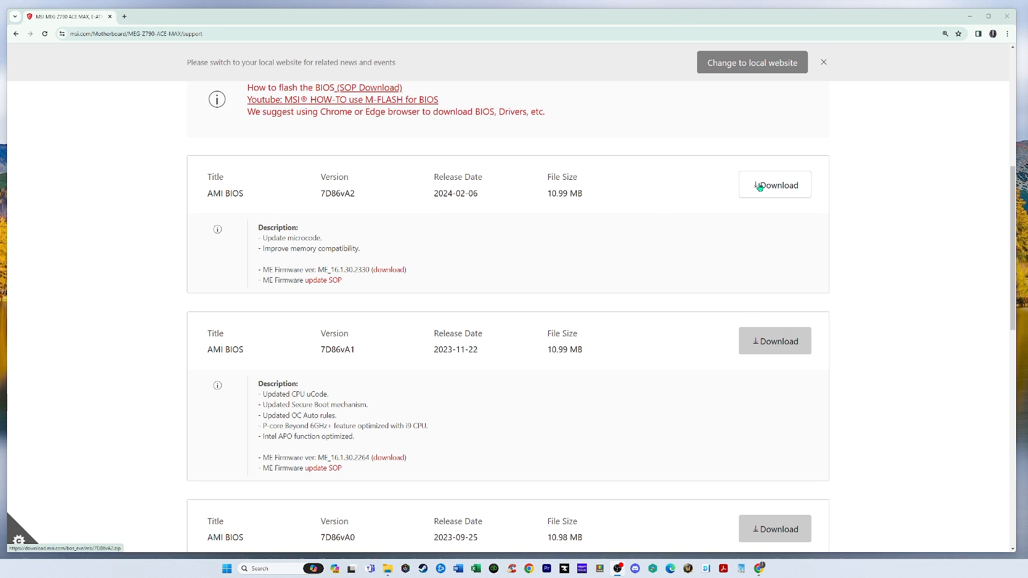
click(775, 184)
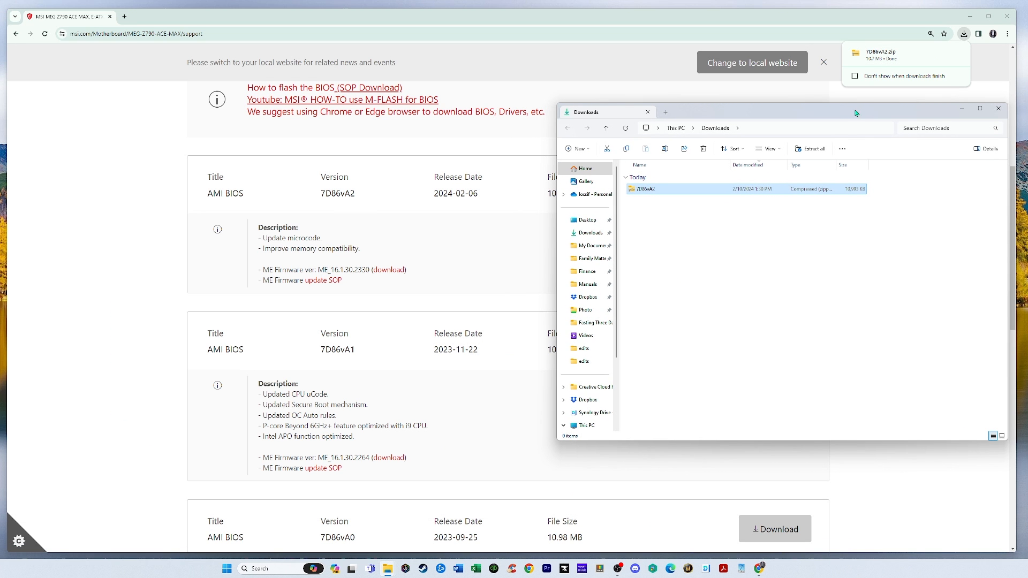
Extract 7D86vA2.zip into a 7D86vA2 folder in Downloads
right_click(669, 189)
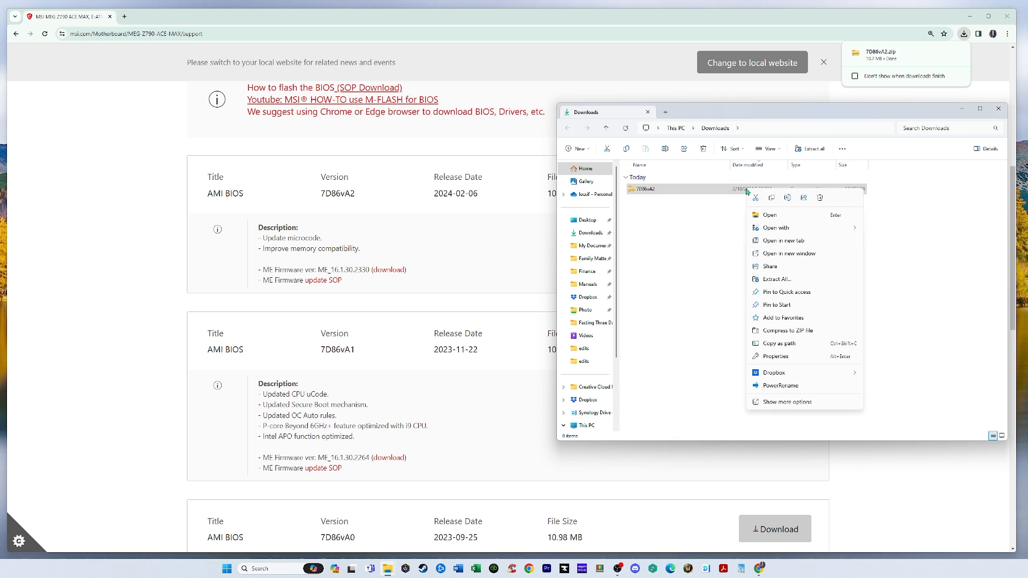
mouse_move(777, 279)
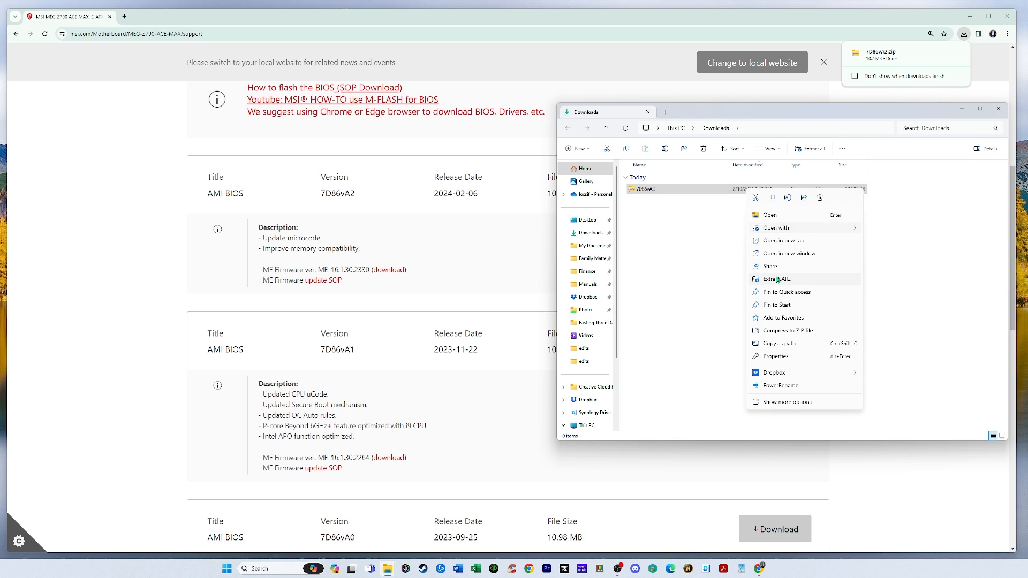
click(775, 279)
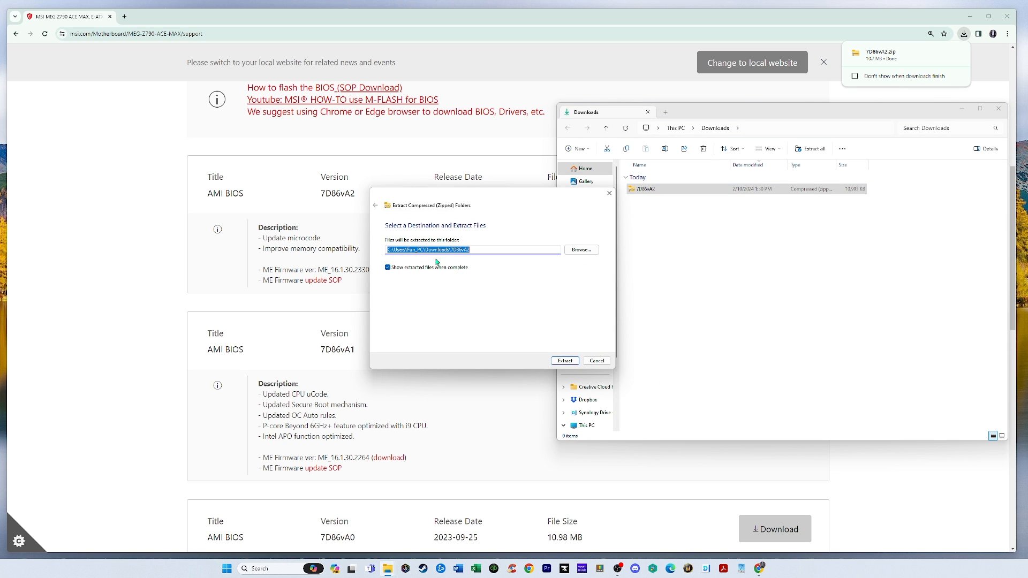
click(564, 360)
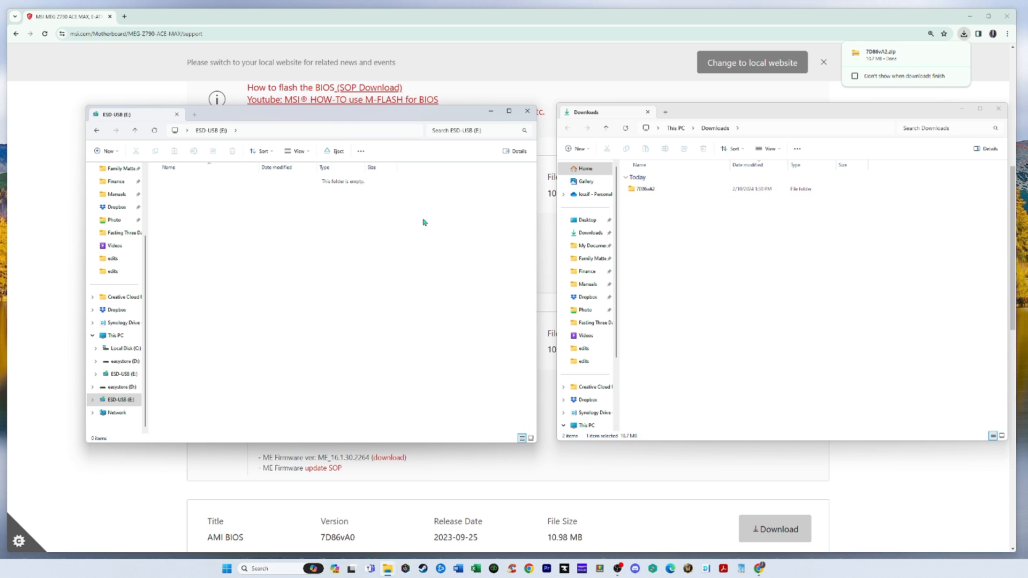
Quick-format ESD-USB (E:) as FAT32, confirming the data-erase warning and completion message
click(118, 400)
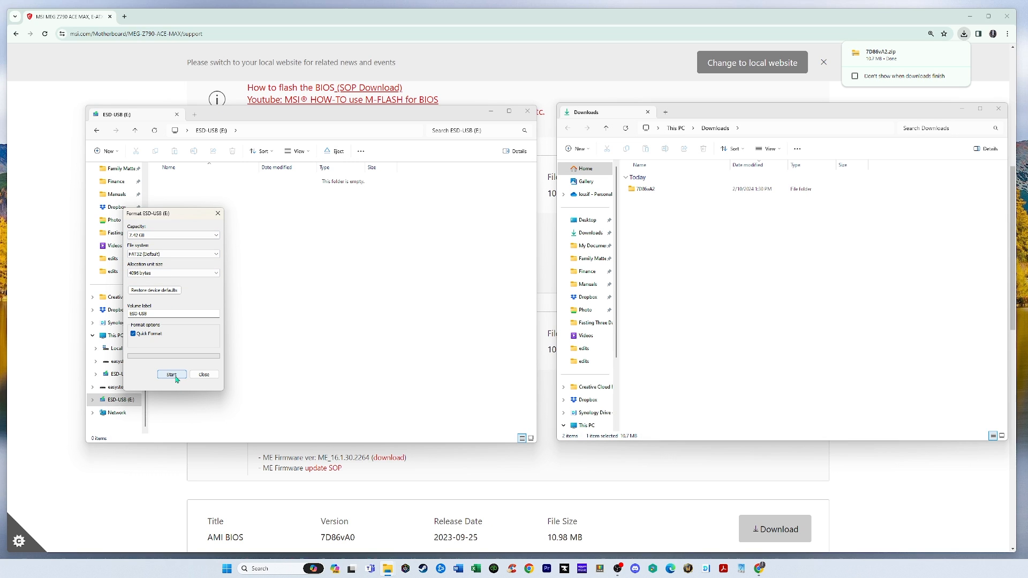
click(172, 374)
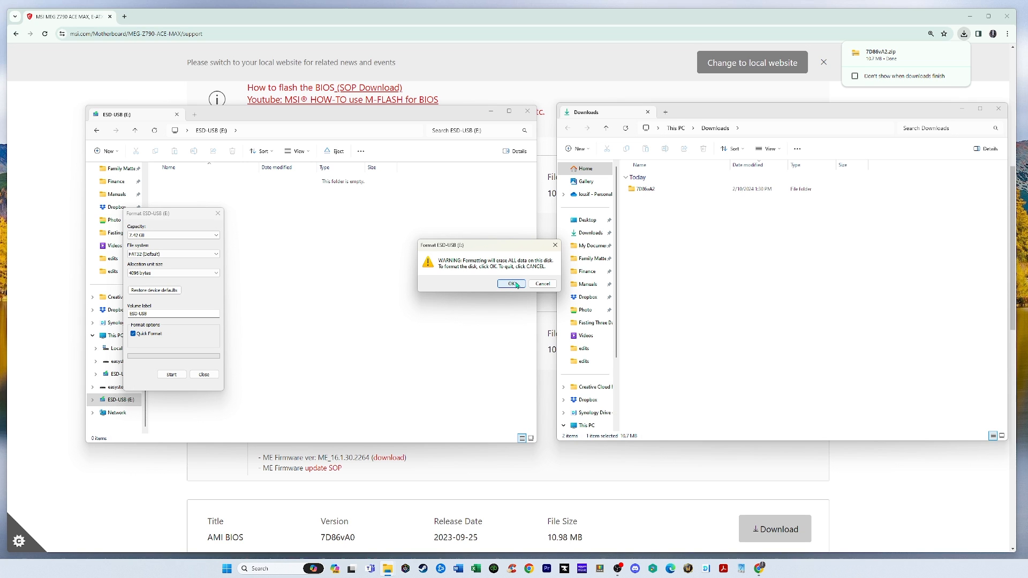
click(511, 284)
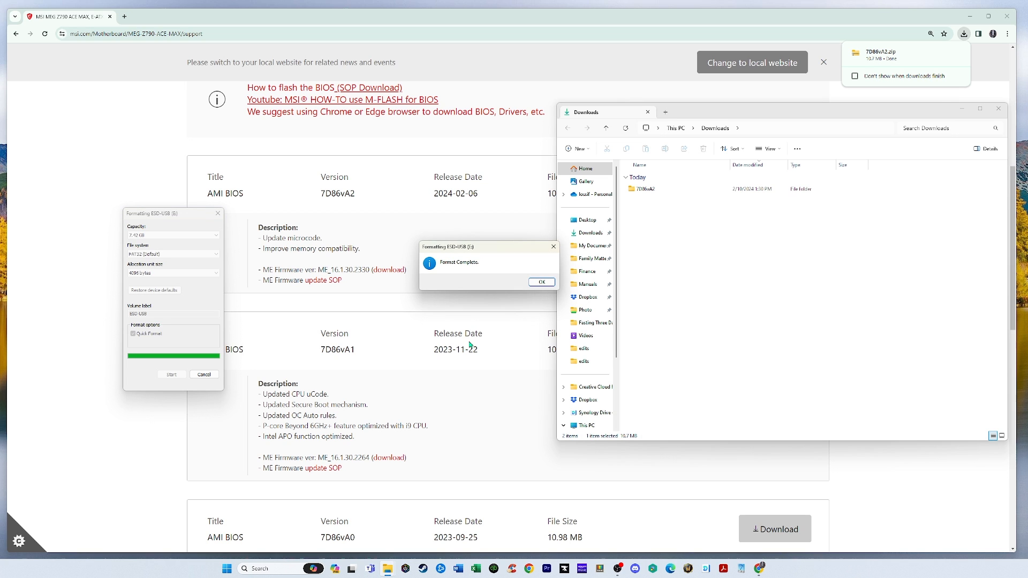
click(540, 282)
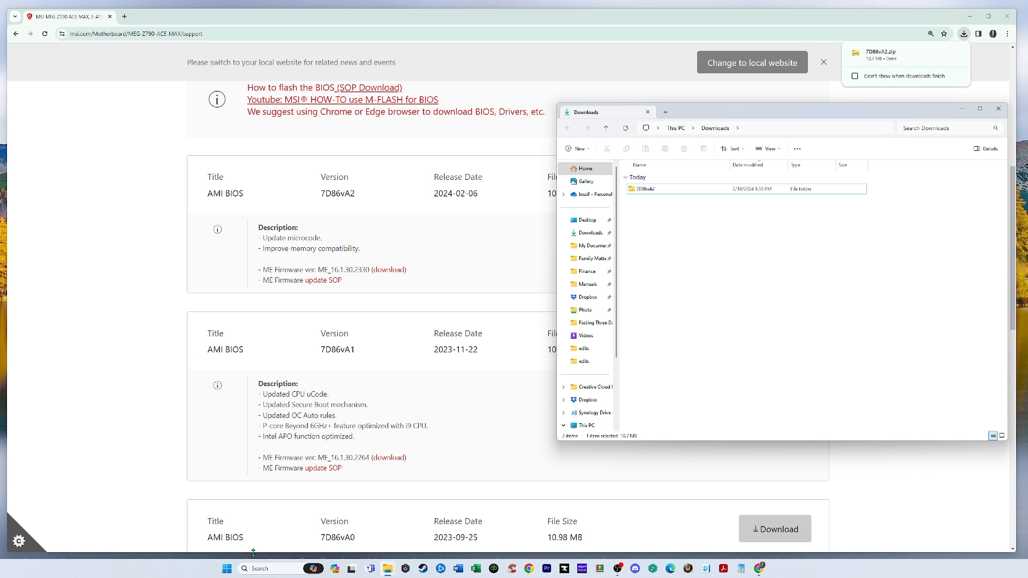
Open ESD-USB (E:) in a new Explorer window and select the 7D86vA2 folder in Downloads
right_click(370, 569)
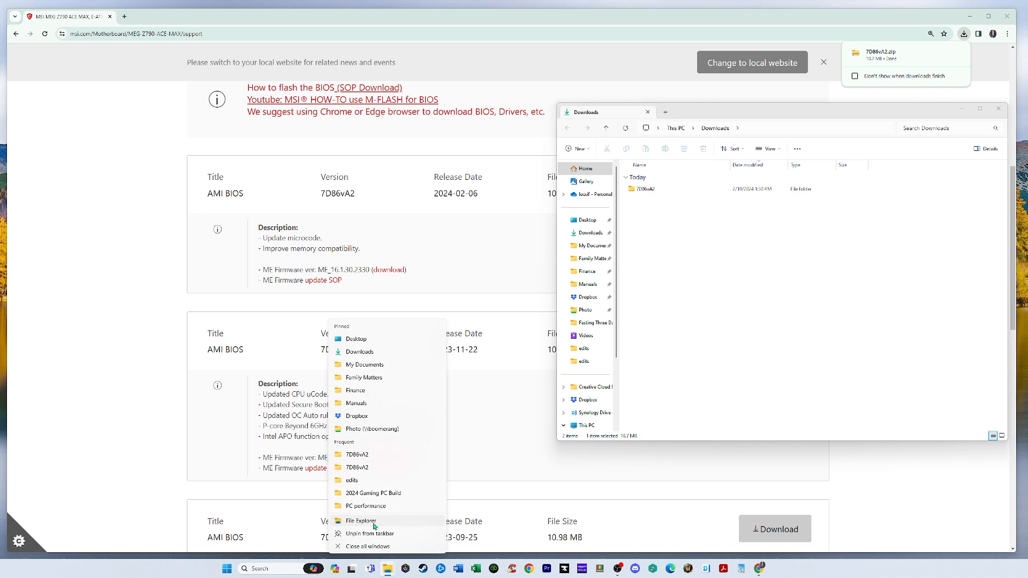
click(360, 521)
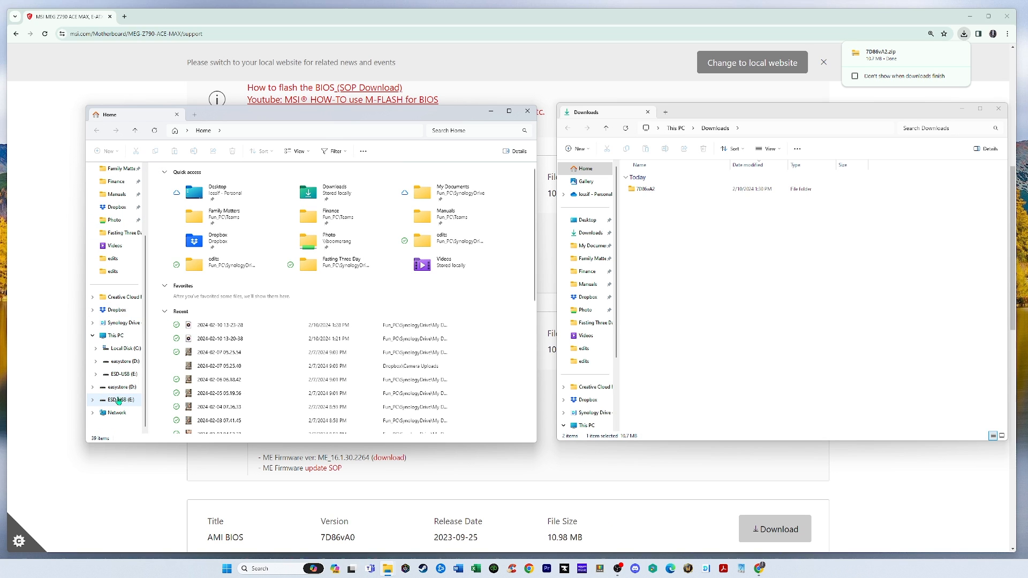
click(120, 400)
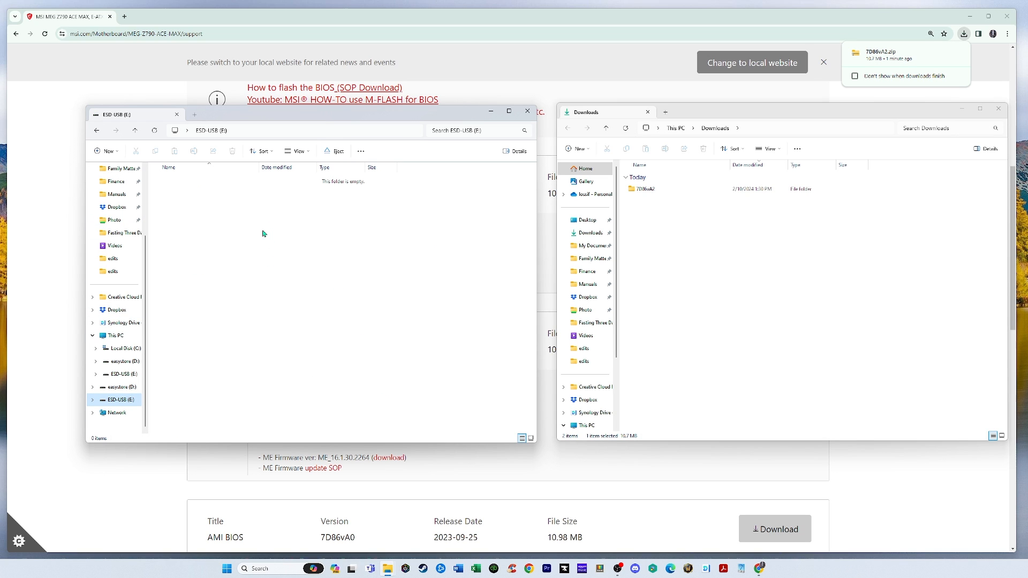
click(646, 189)
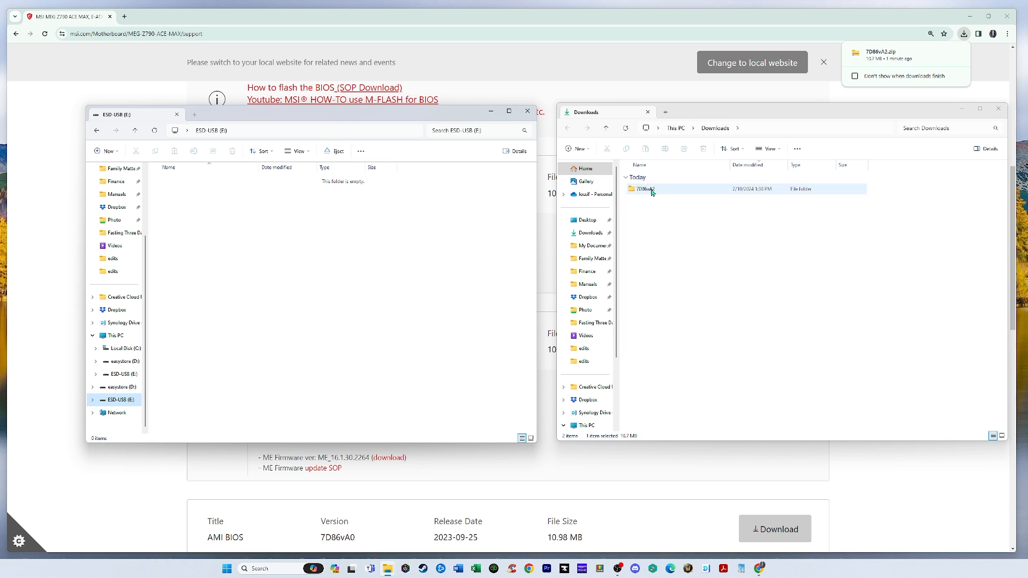
click(645, 189)
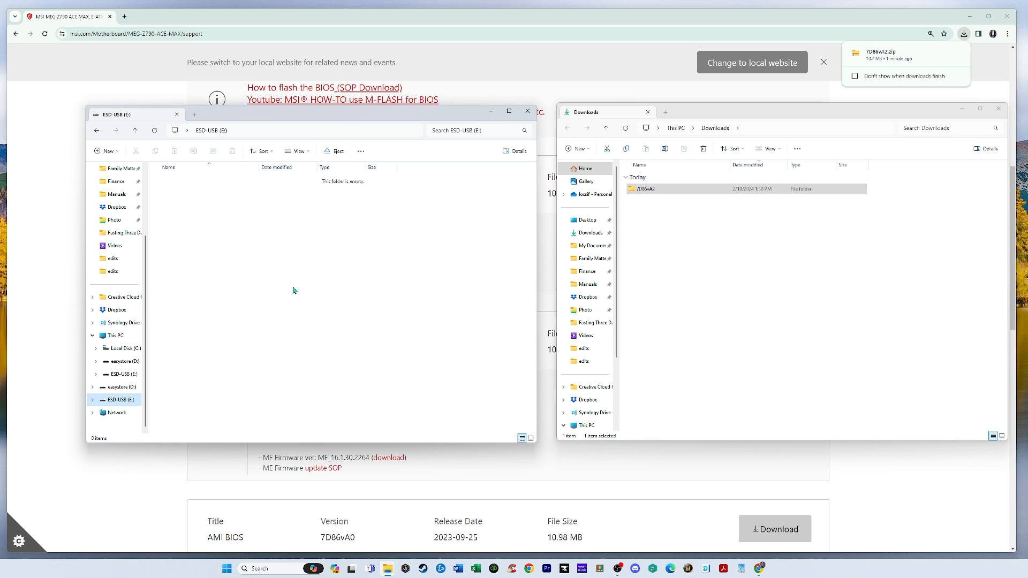